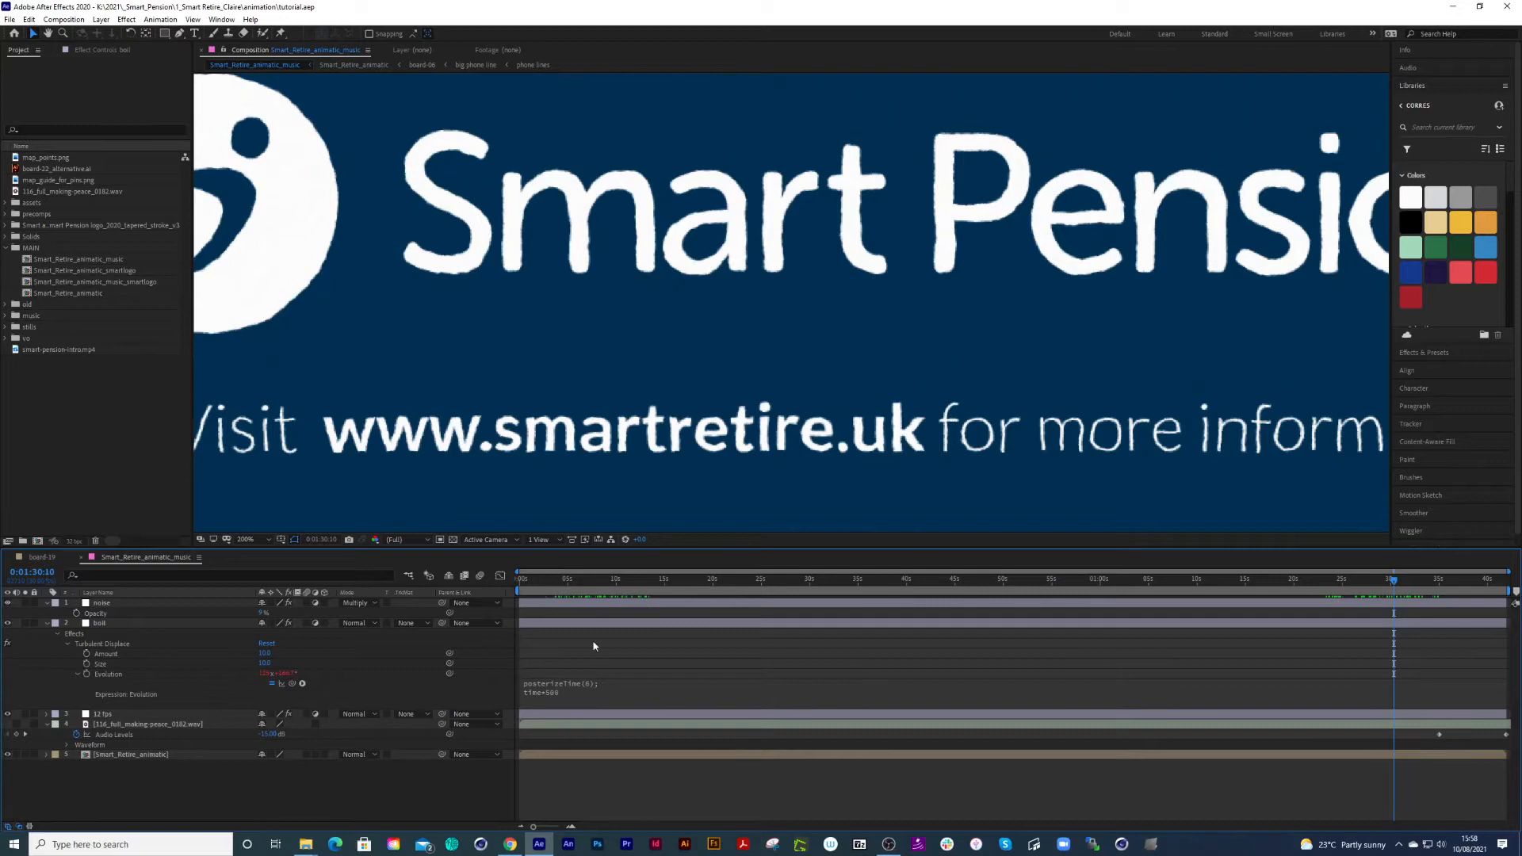
Inspect the lettering's boil in the comp, comparing an early frame with a later one.
left_click(100, 623)
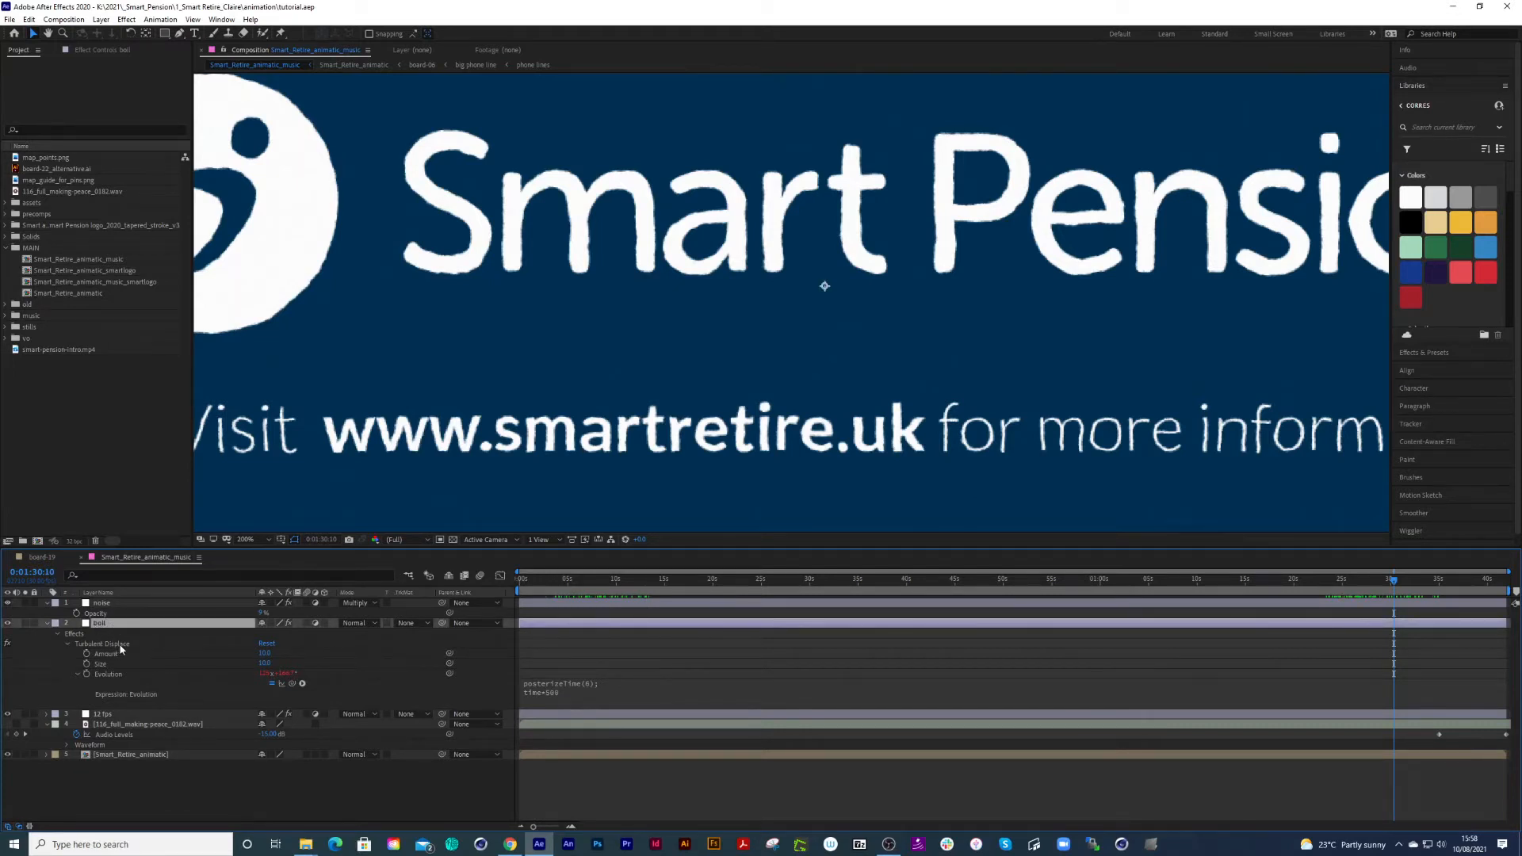
mouse_move(758, 304)
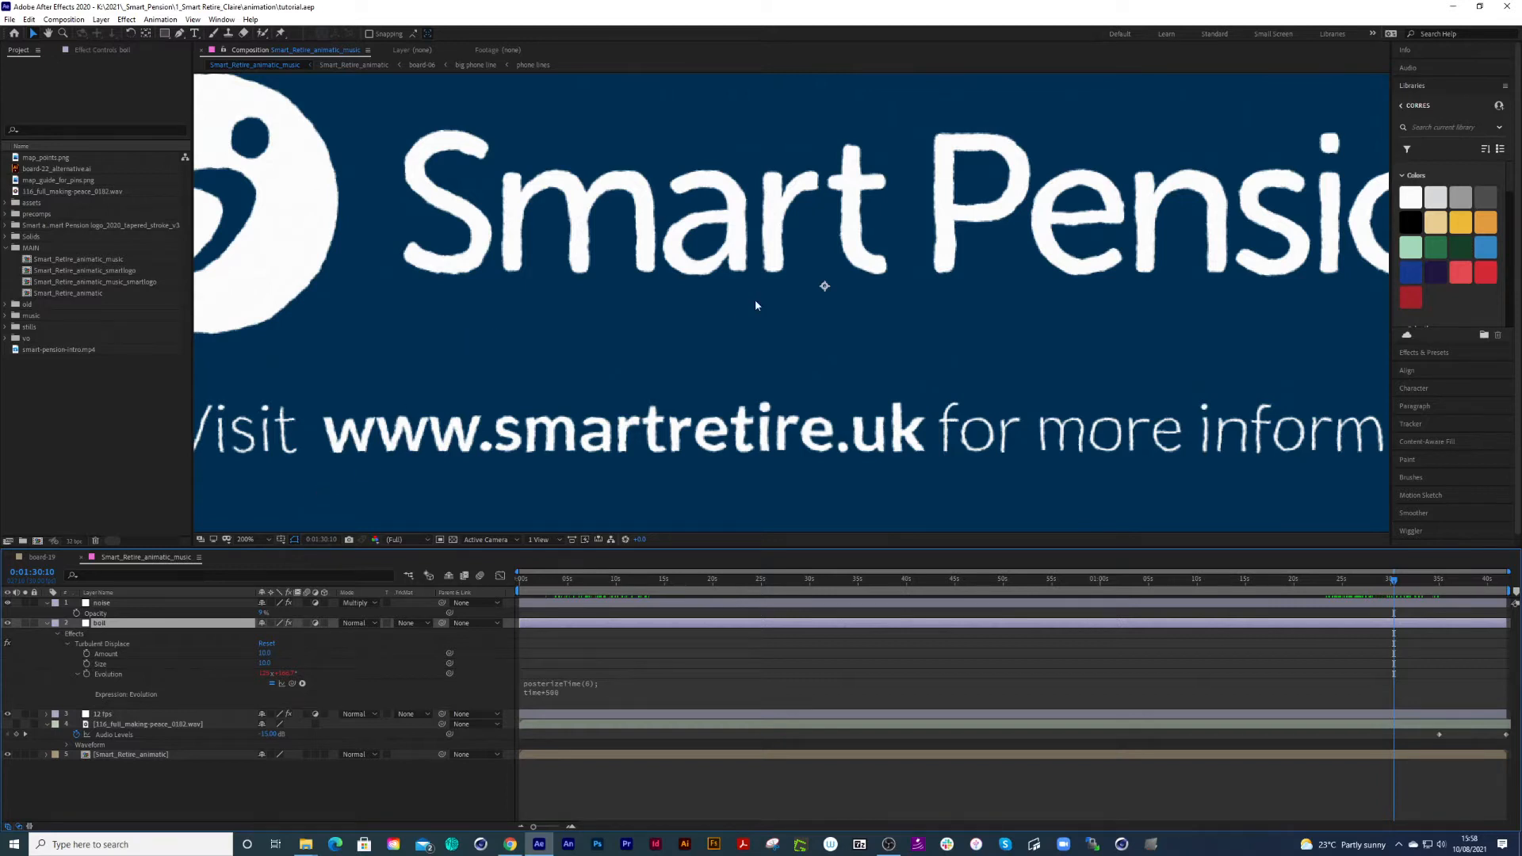
left_click(246, 539)
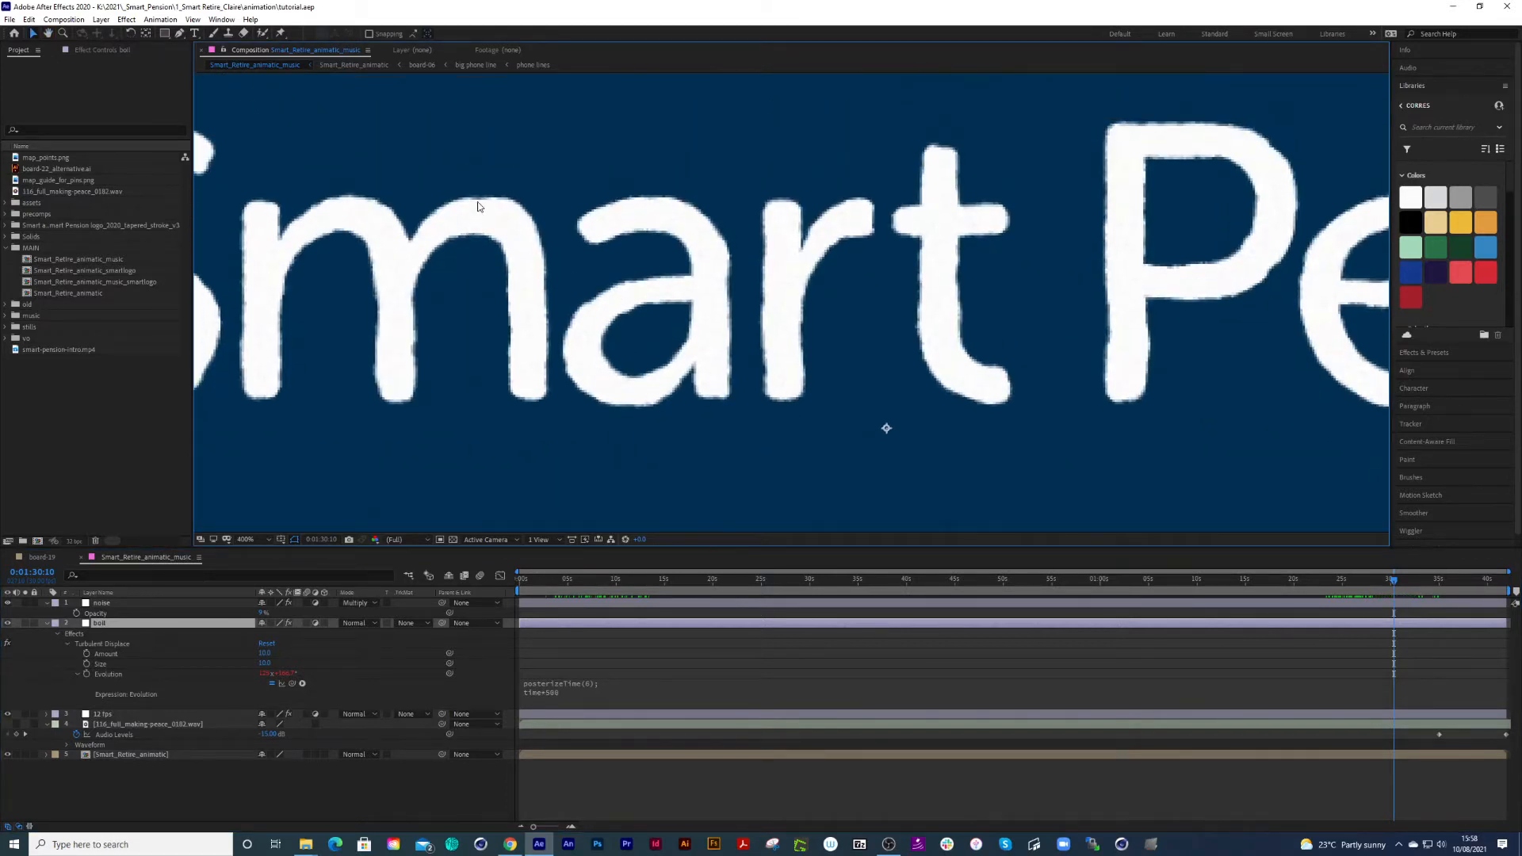
mouse_move(136, 659)
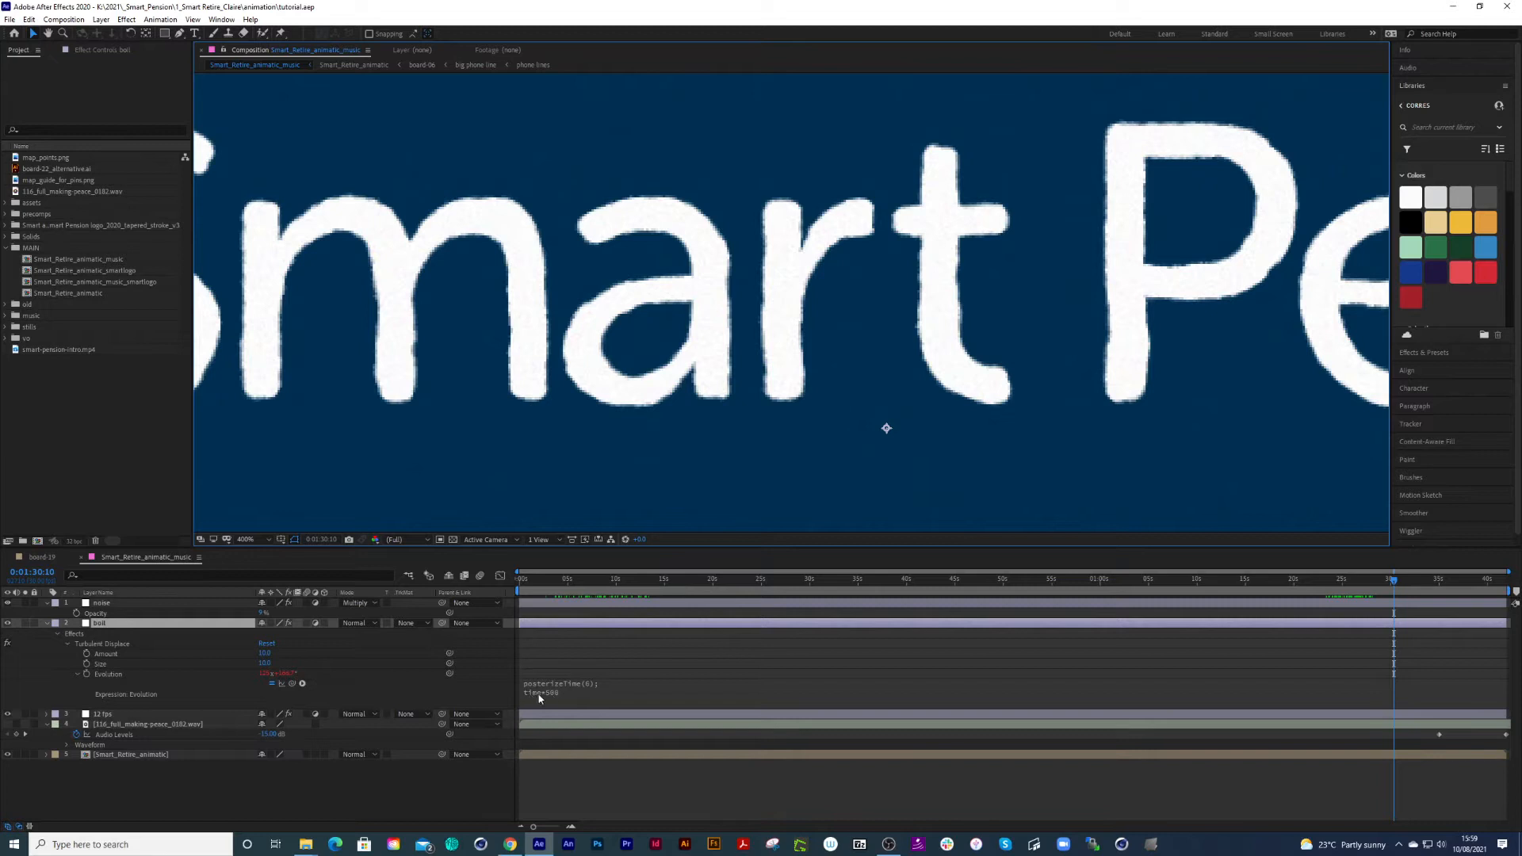
mouse_move(559, 702)
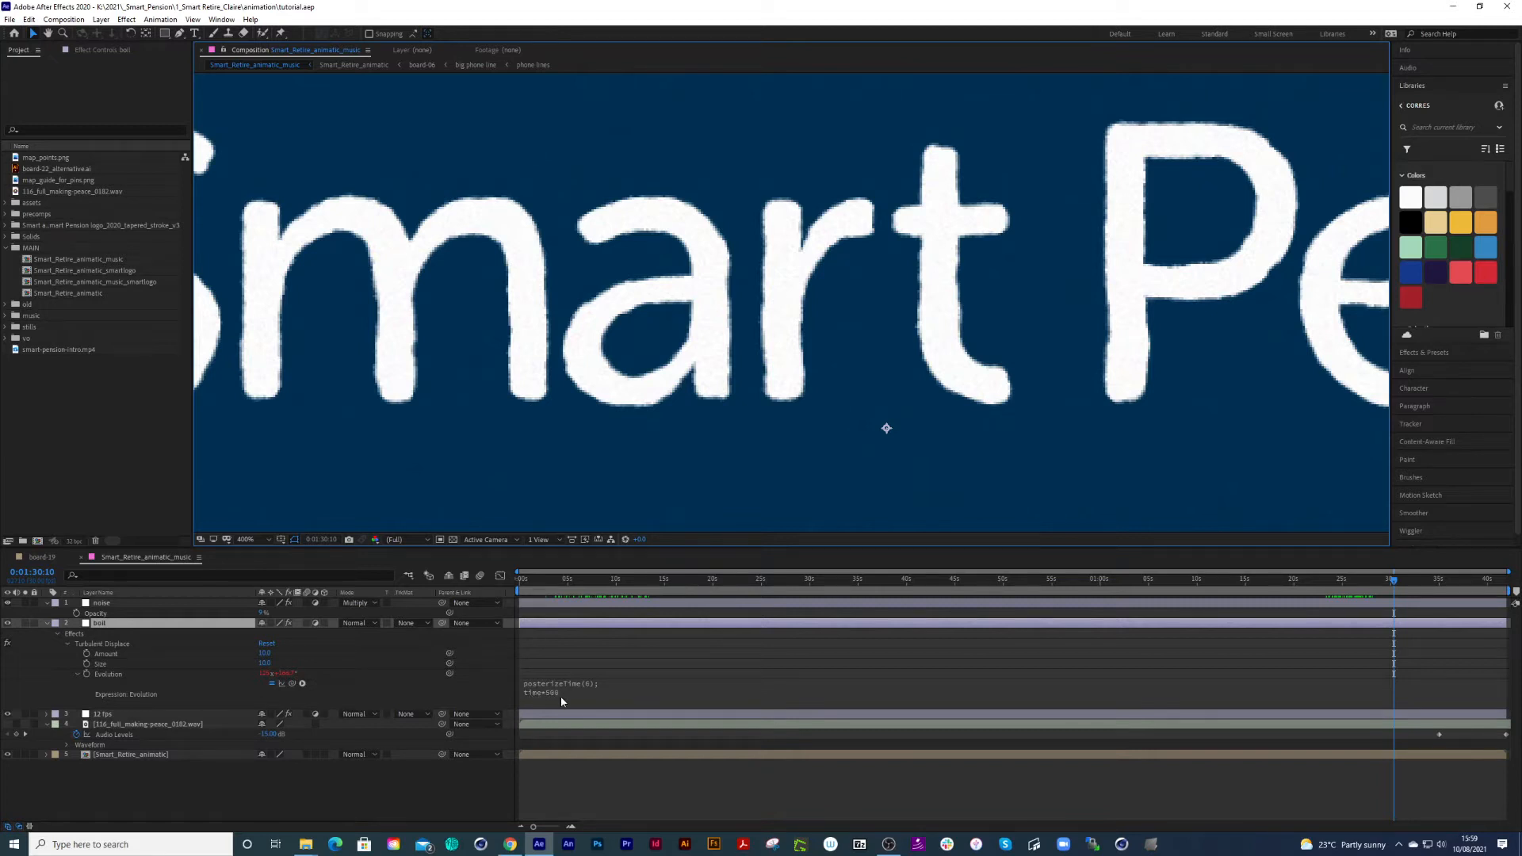
mouse_move(566, 699)
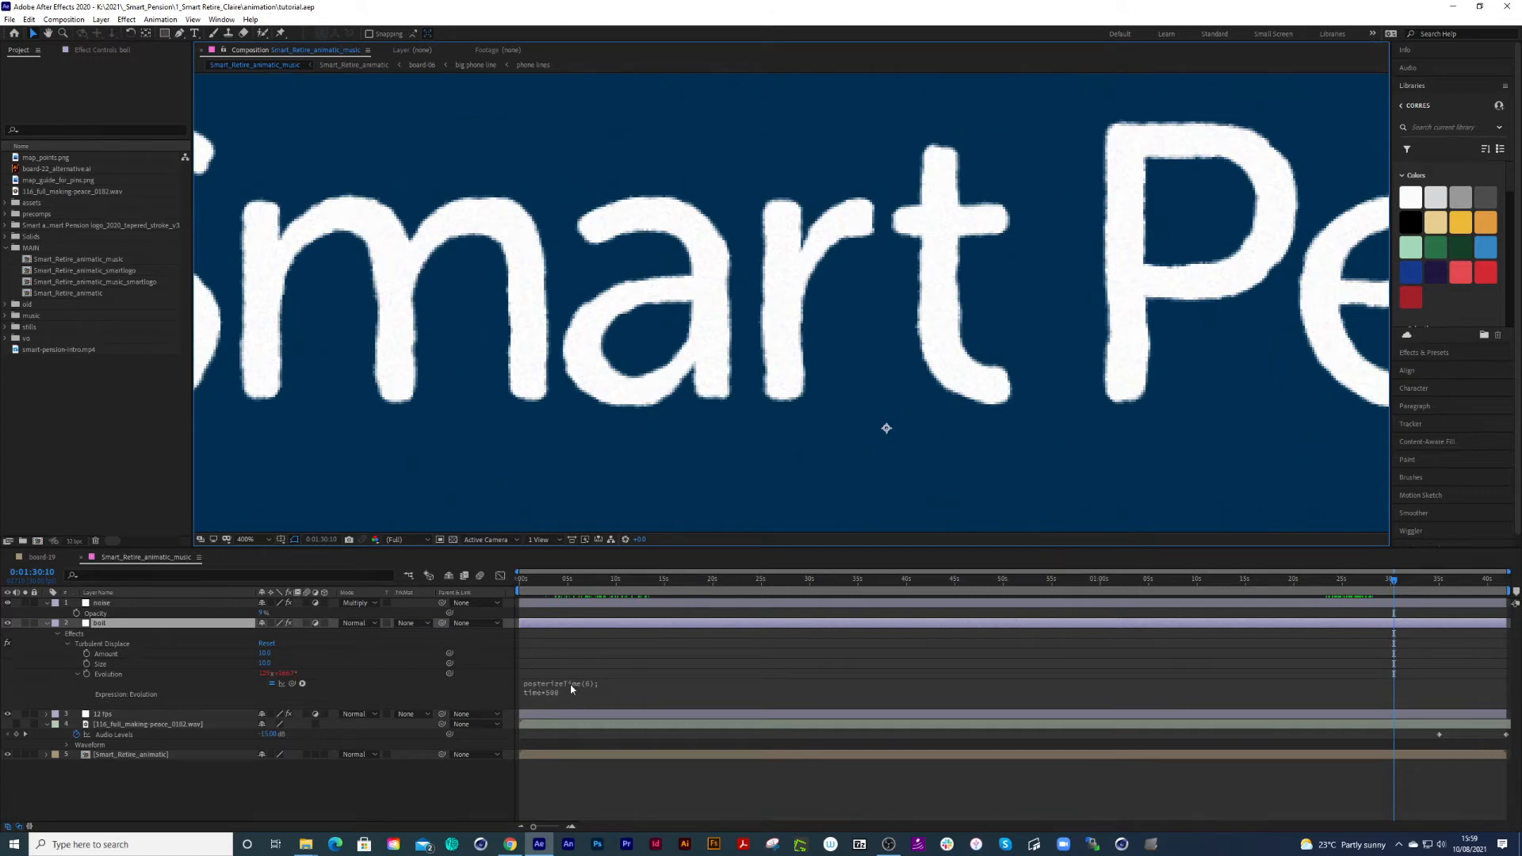
mouse_move(590, 688)
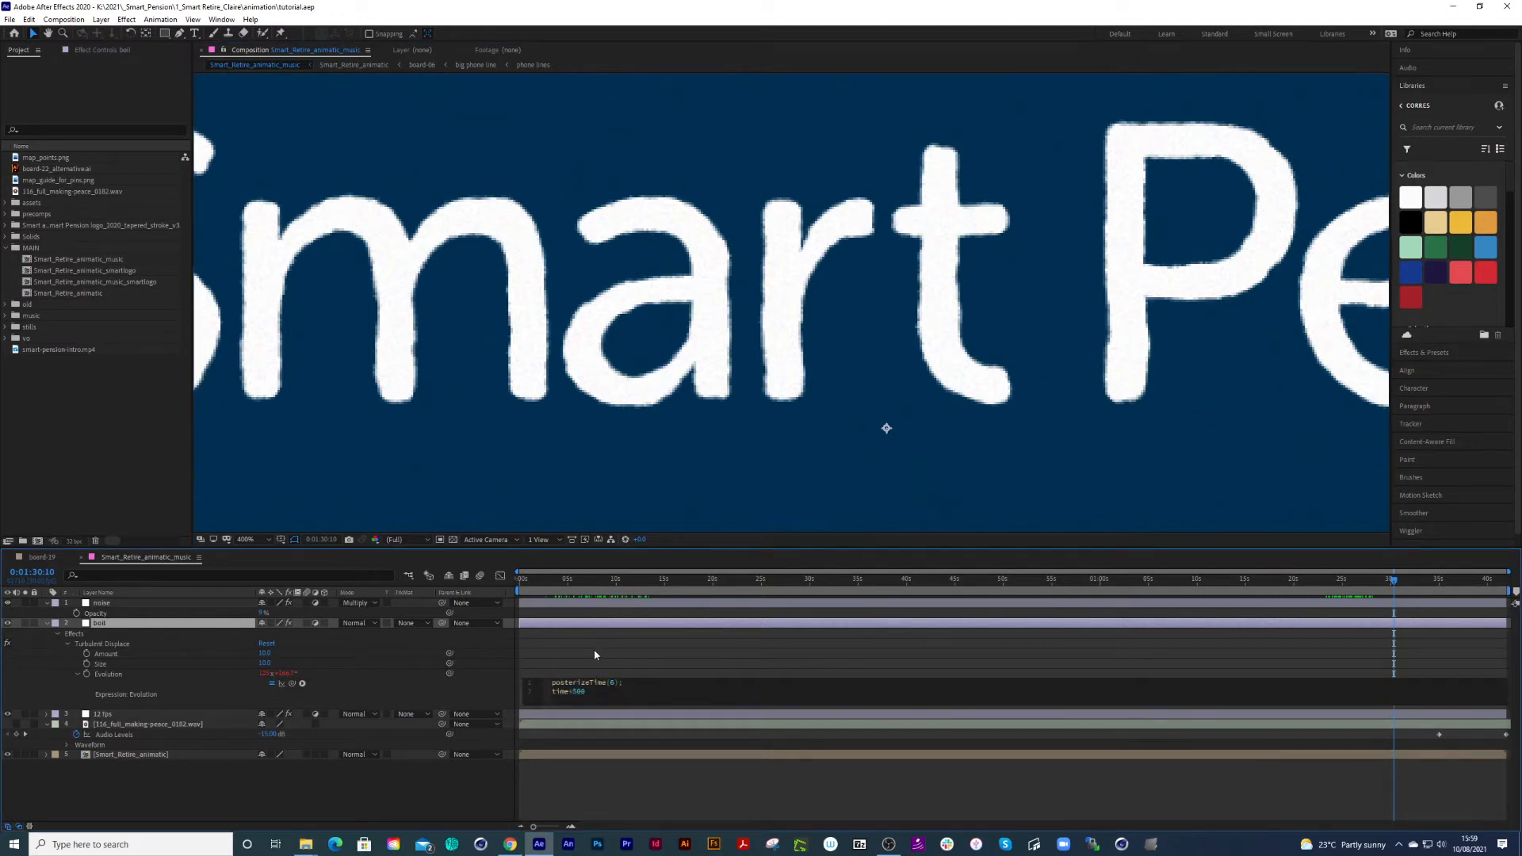
left_click(585, 579)
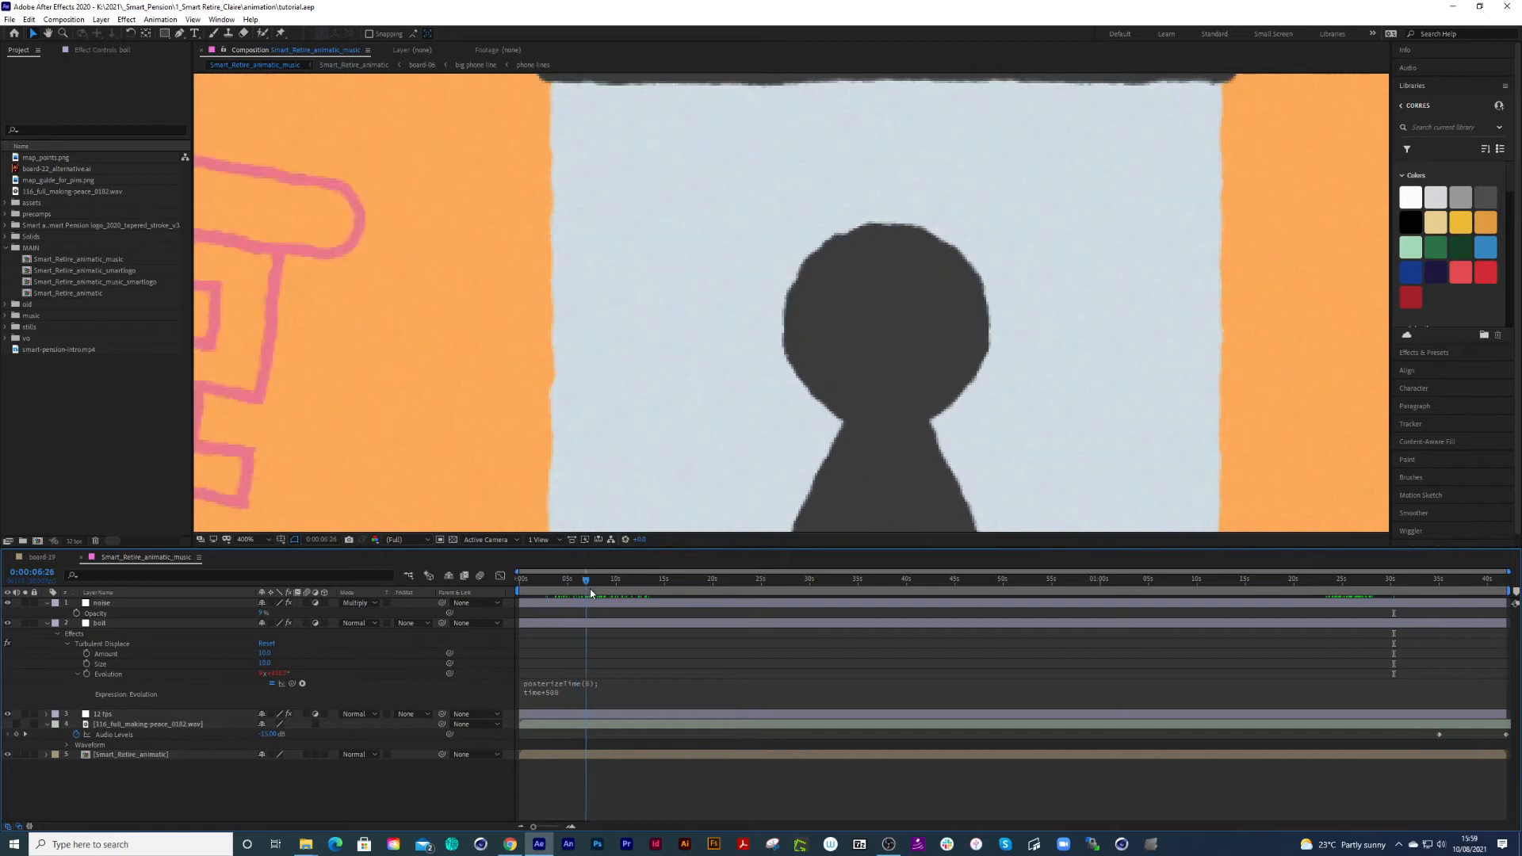
left_click(603, 579)
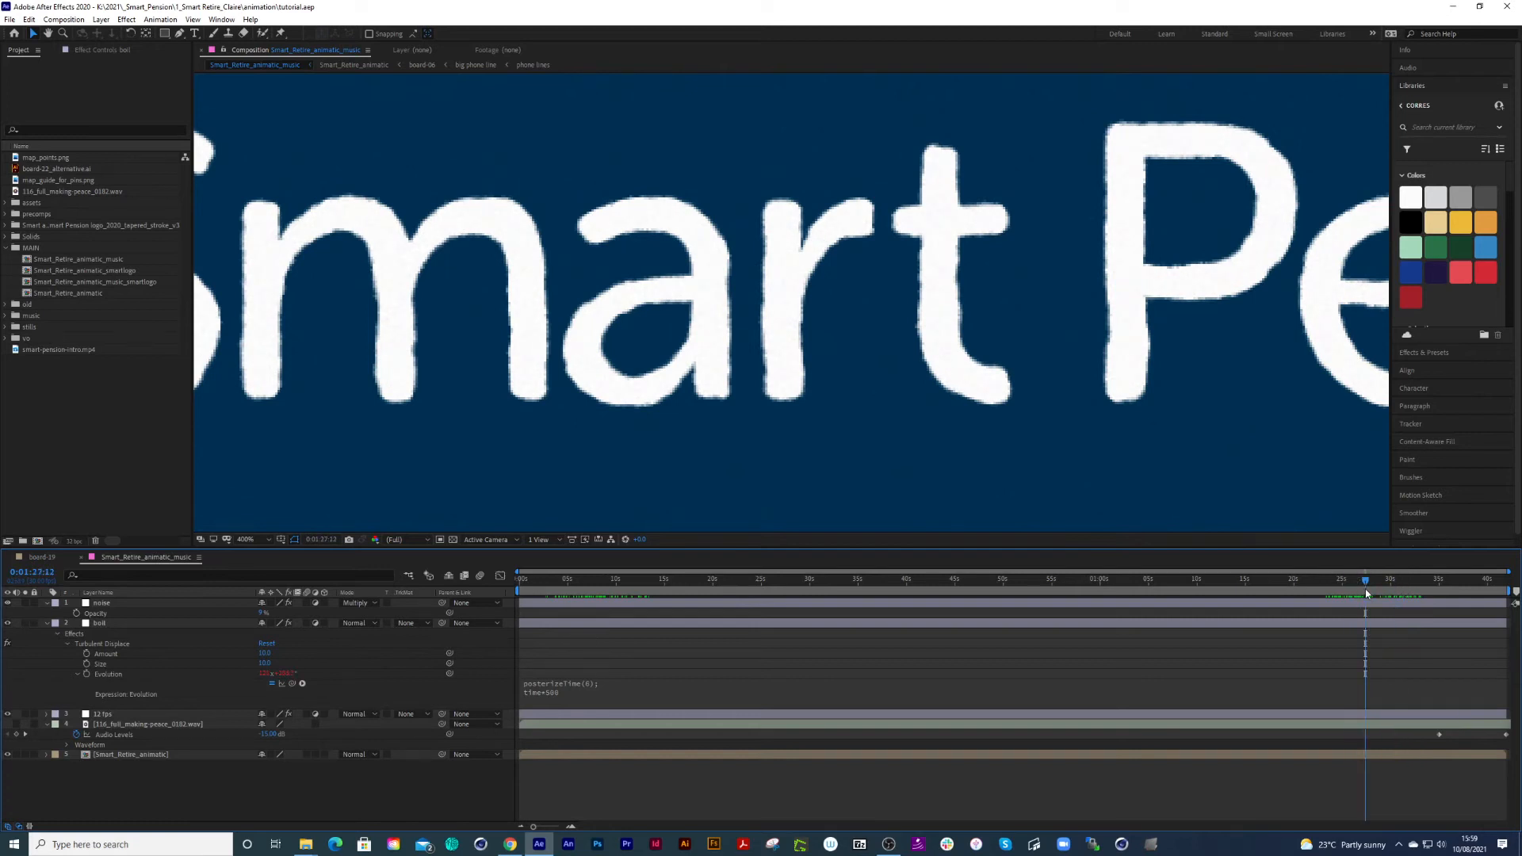
mouse_move(1364, 591)
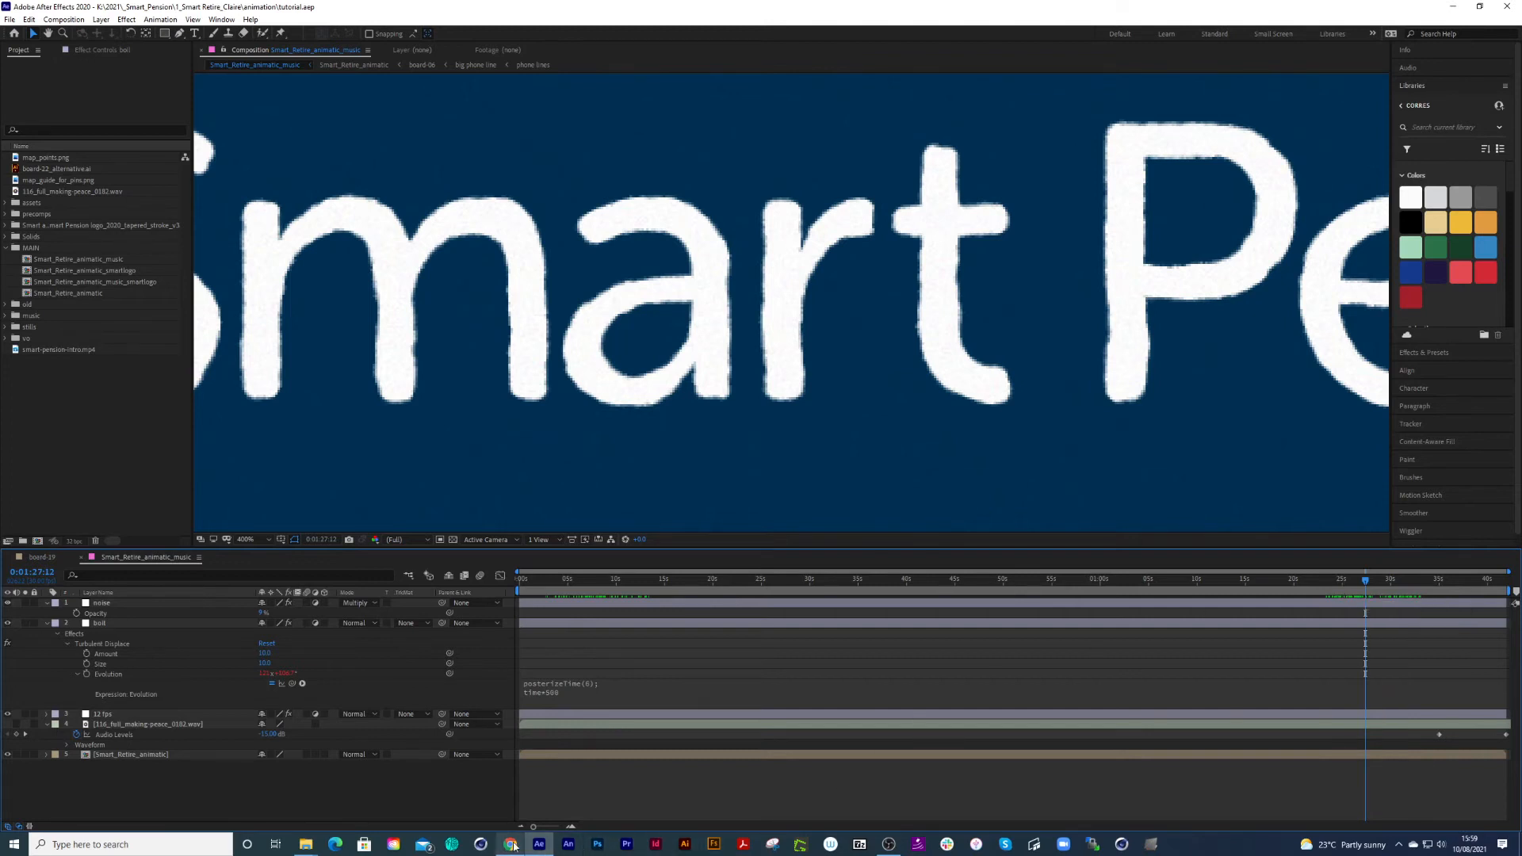
Switch to the Creative COW 'Evolution Time Expression Cap!' thread with its % 32768 workaround.
left_click(509, 843)
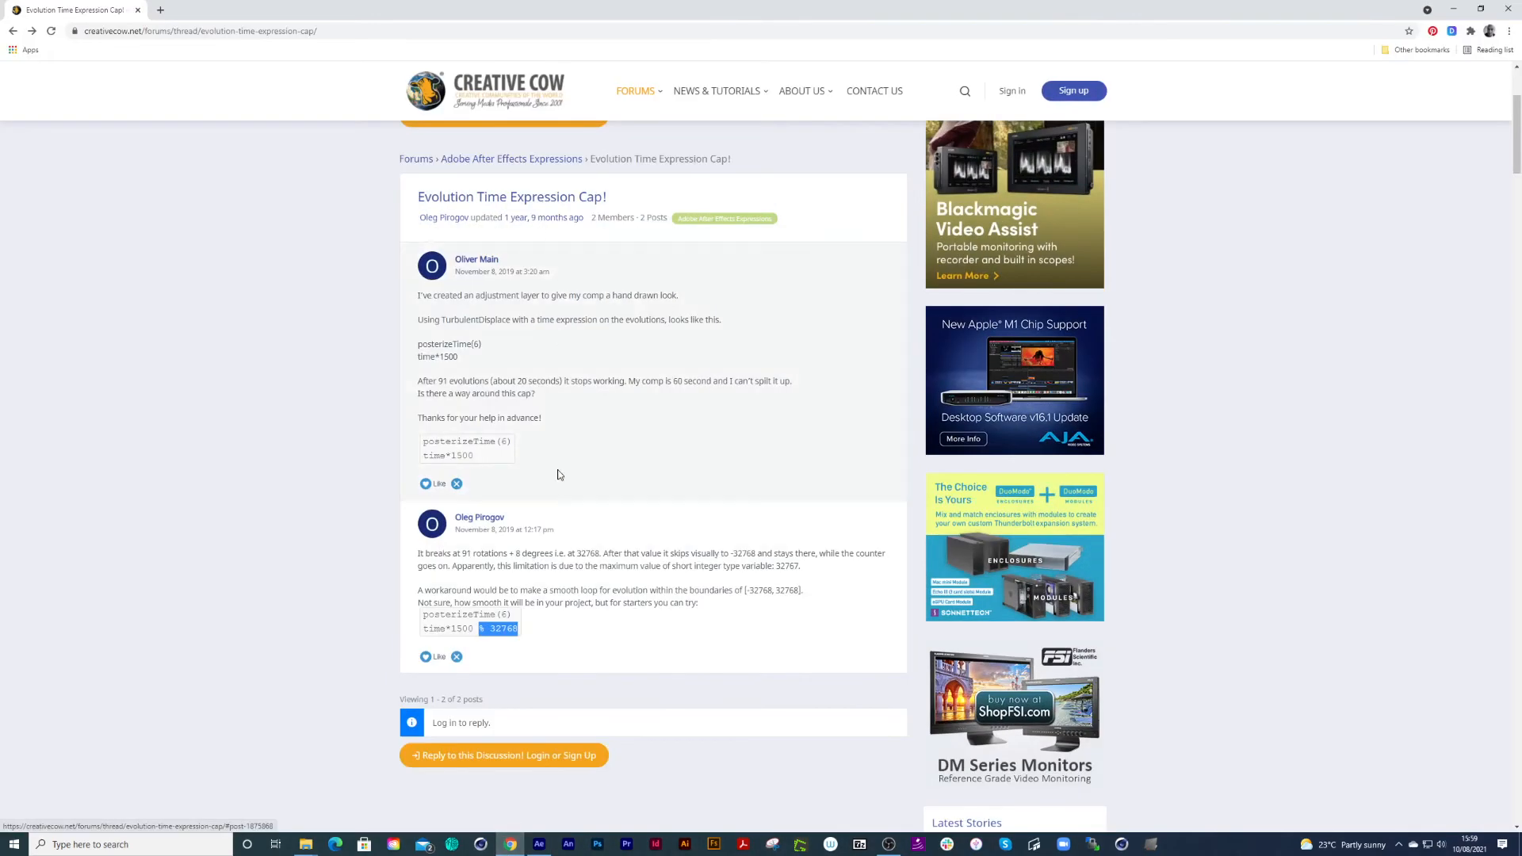
mouse_move(574, 528)
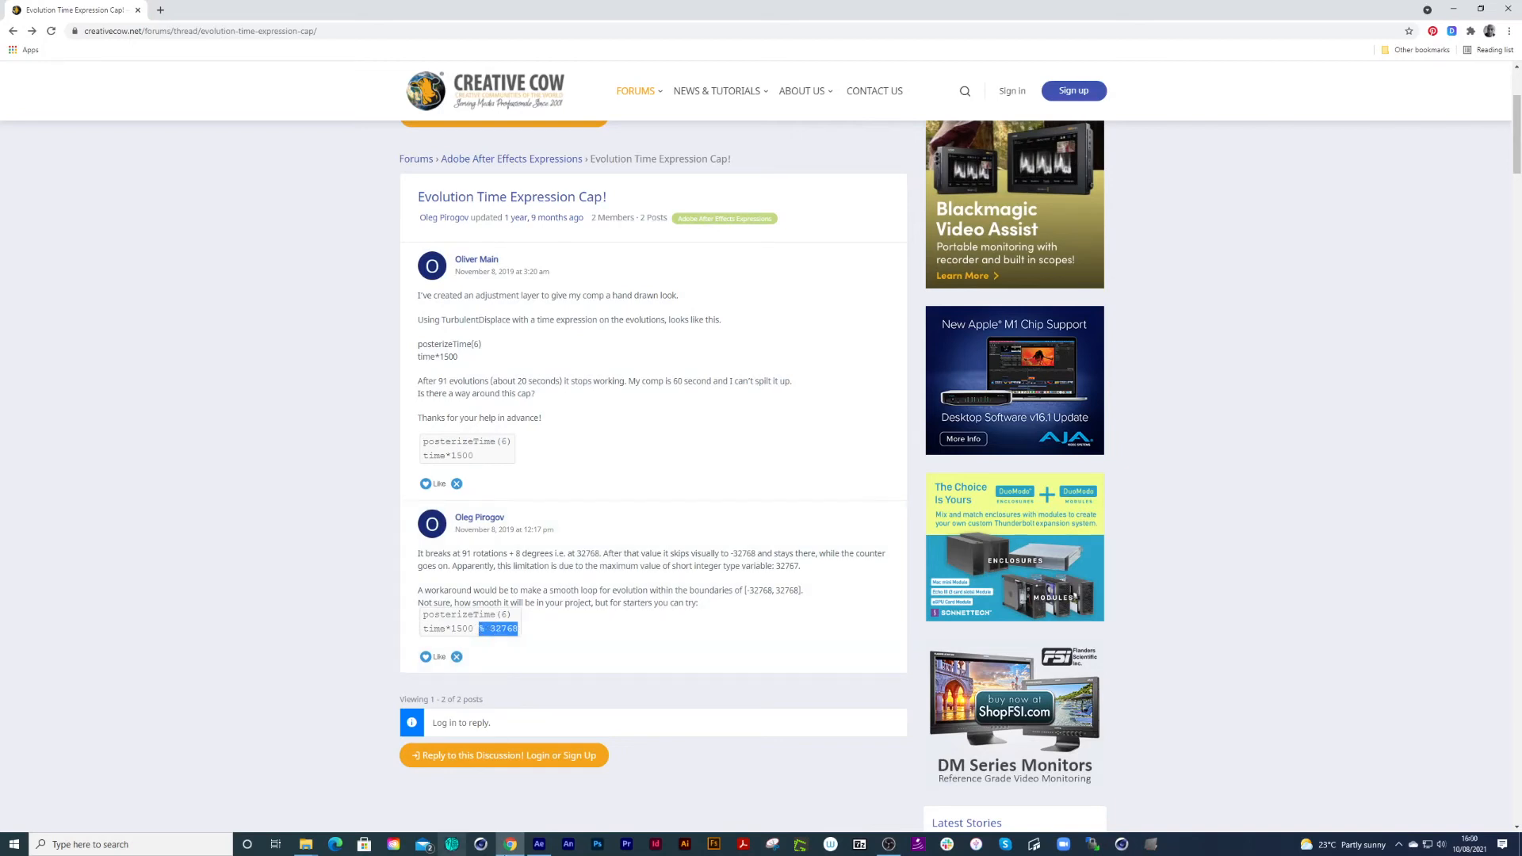
Return to After Effects so the Evolution expression reads posterizeTime(6); time*500%32768.
left_click(538, 844)
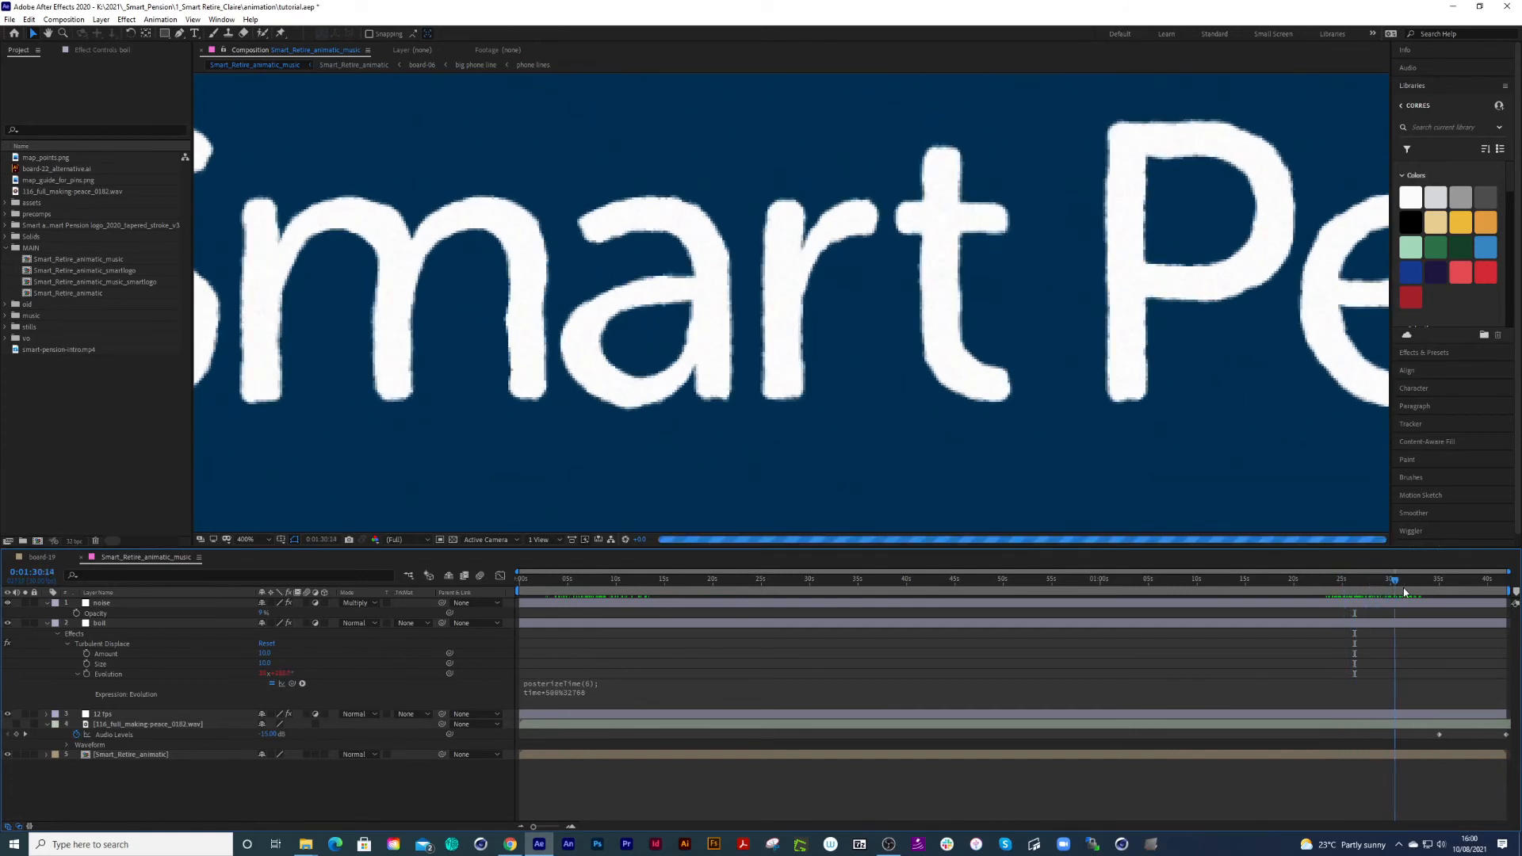
left_click(1395, 577)
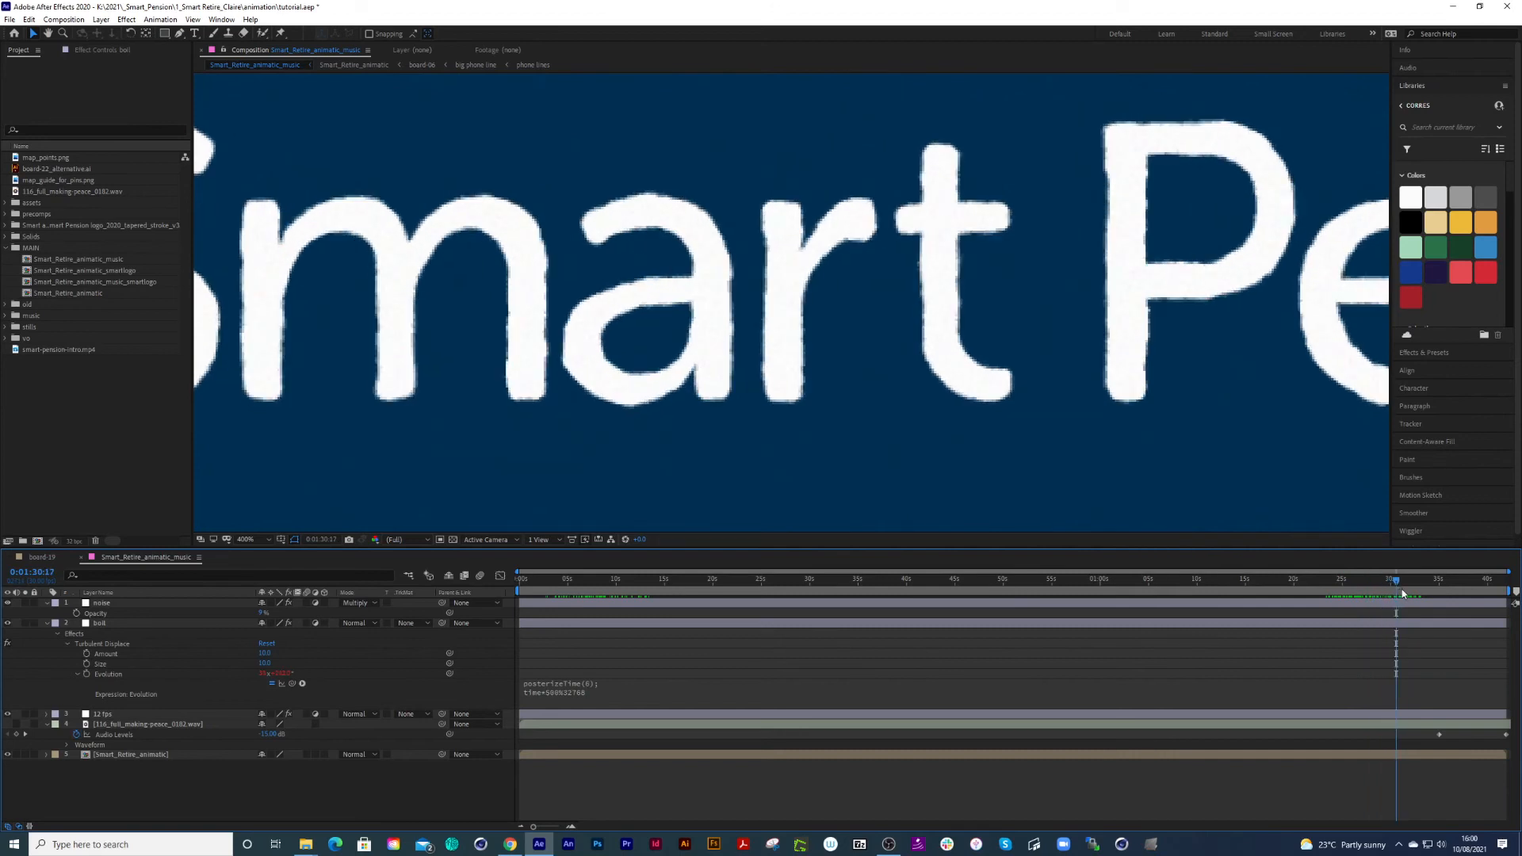
mouse_move(1398, 595)
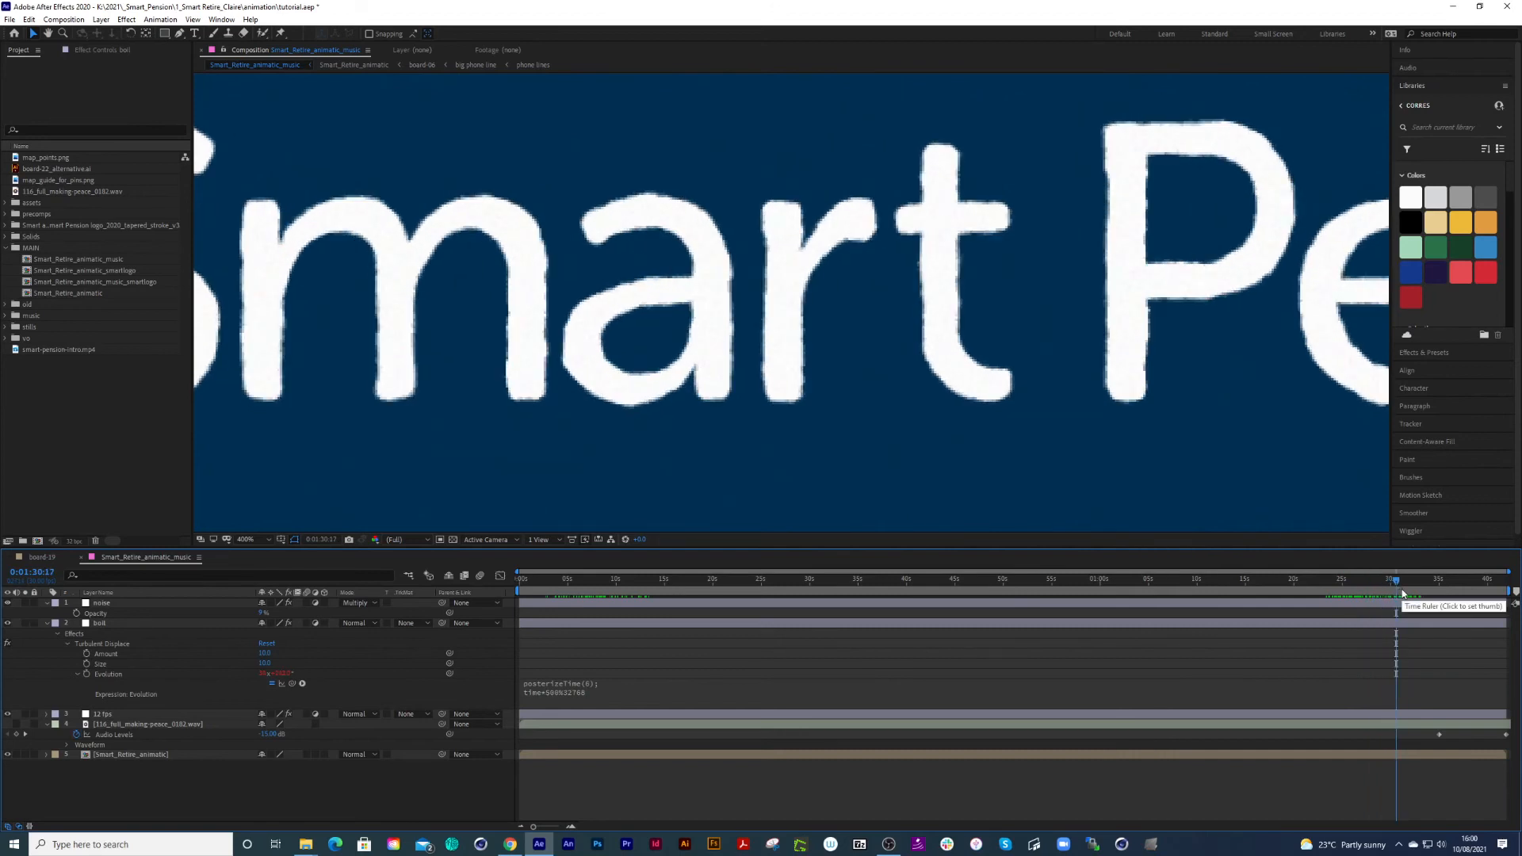
mouse_move(548, 699)
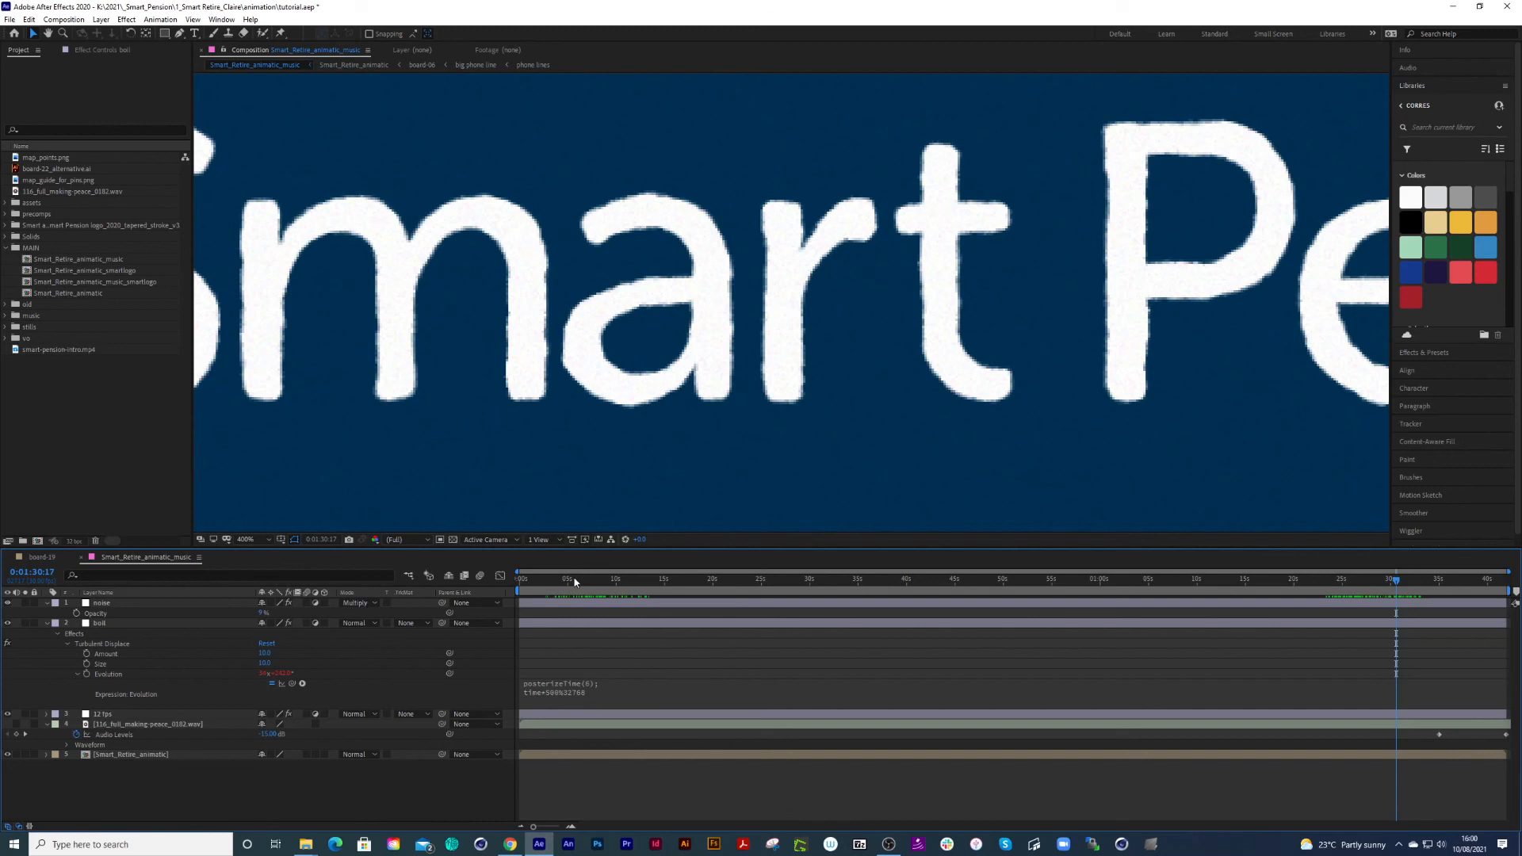
mouse_move(566, 581)
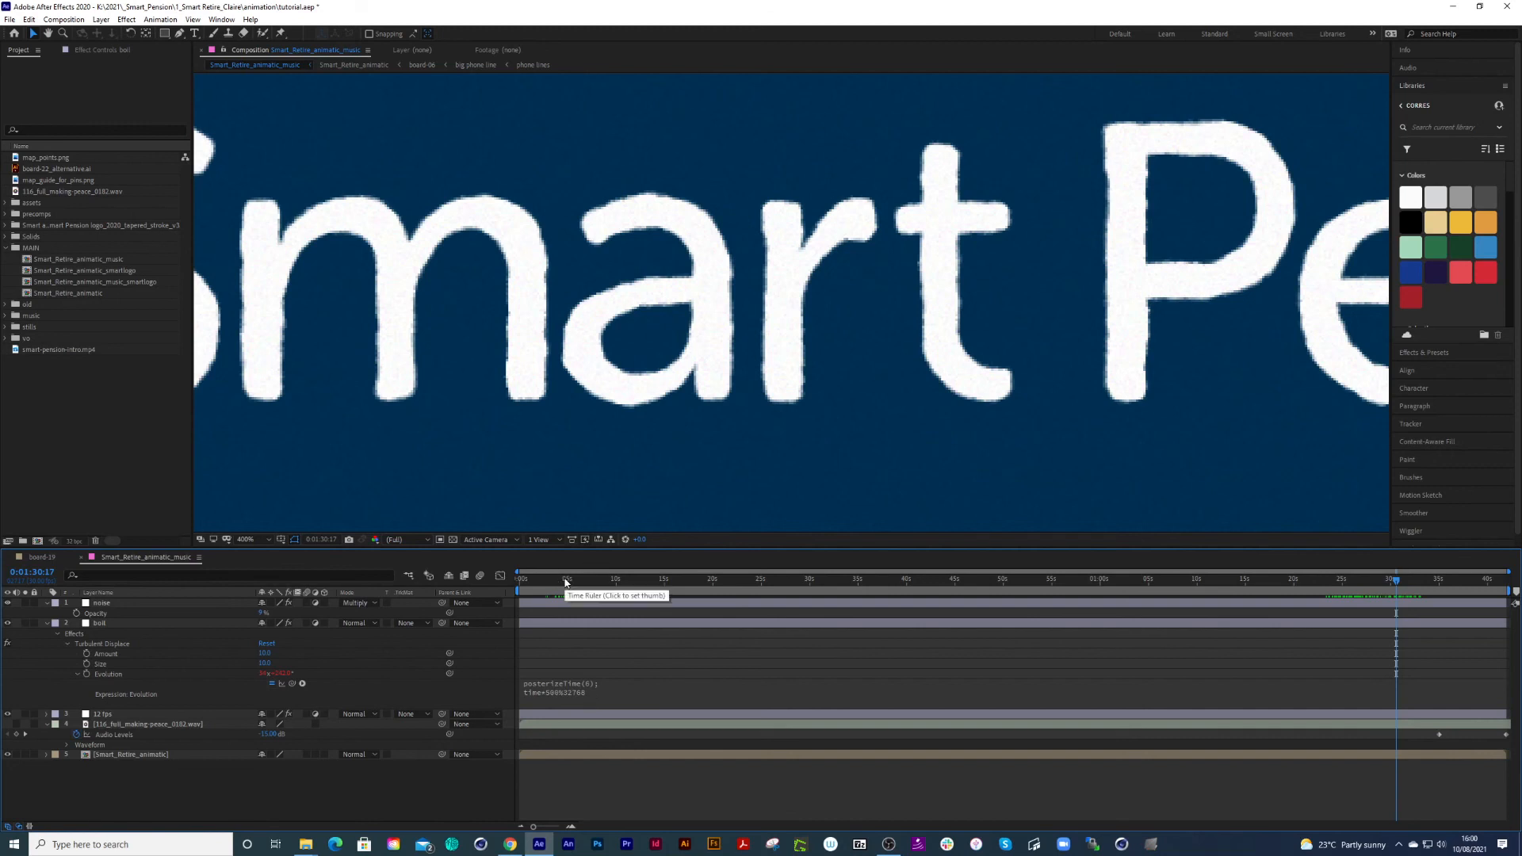